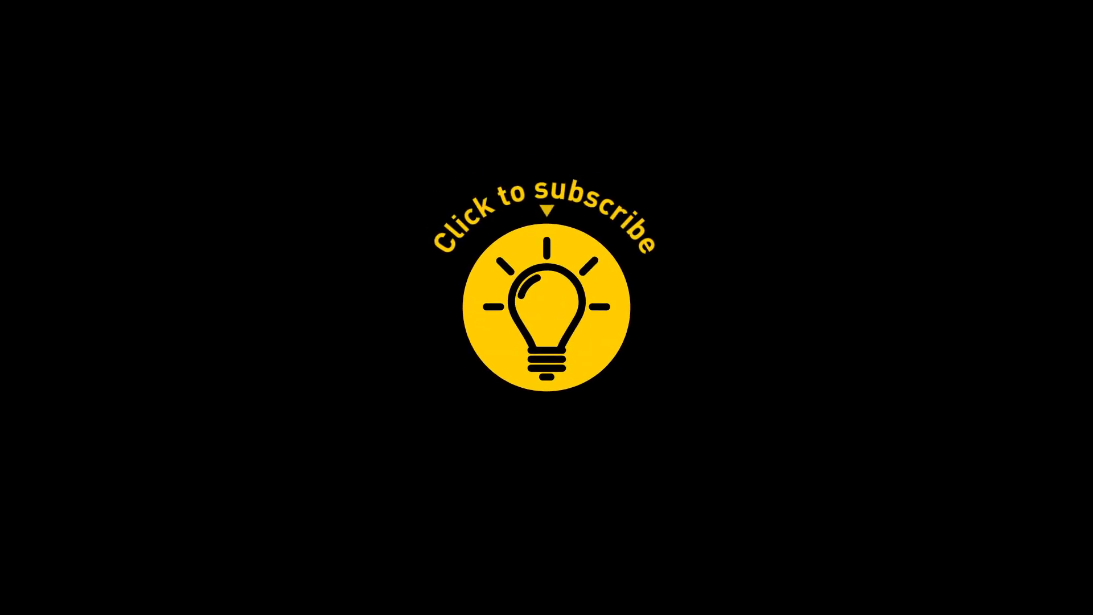
- Let the outro play until 'Brighten the world' appears below the yellow lightbulb logo
{"action": "left_click", "coordinate": [546, 315]}
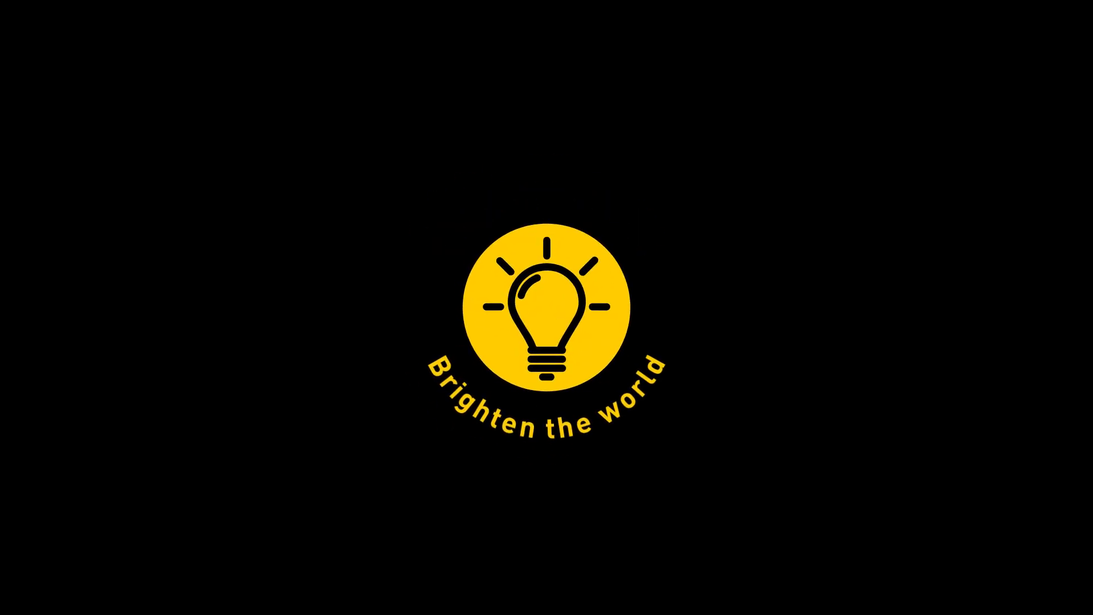